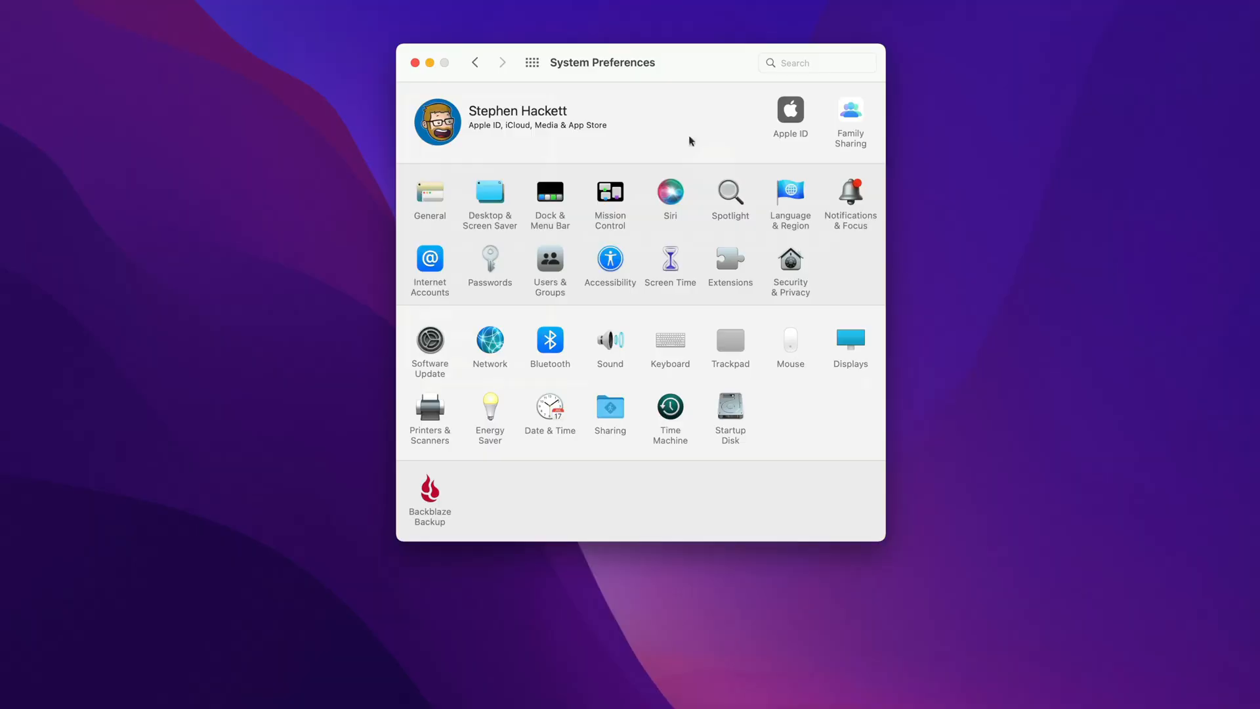
Go to Accessibility and select the Spoken Content pane in the sidebar
{"action": "left_click", "coordinate": [609, 258]}
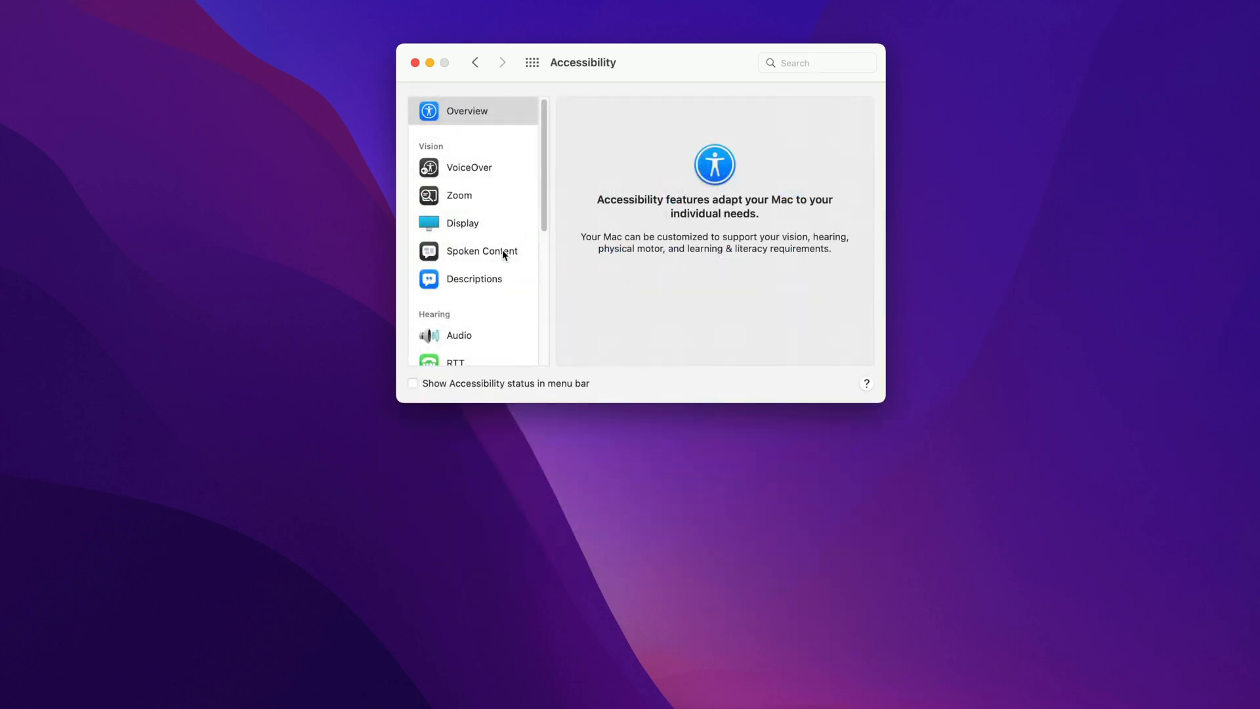
{"action": "left_click", "coordinate": [481, 250]}
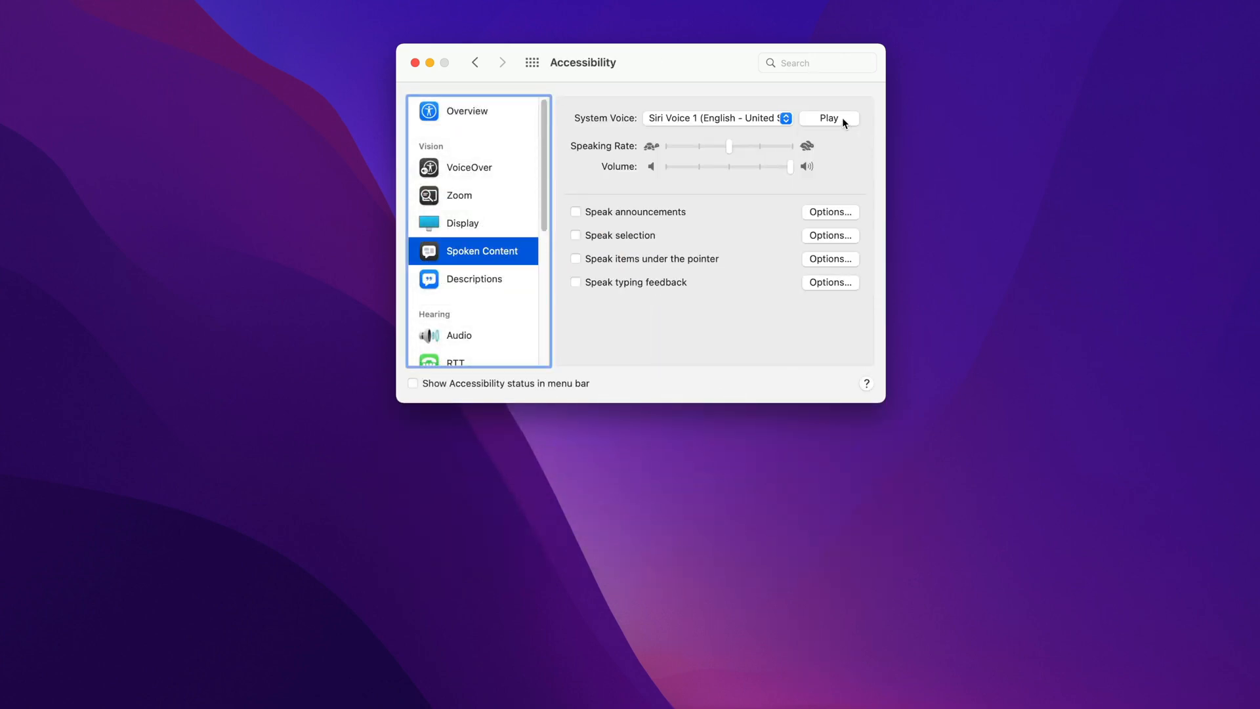
Change the system voice from Siri Voice 1 to Alex and play a sample
{"action": "left_click", "coordinate": [828, 118]}
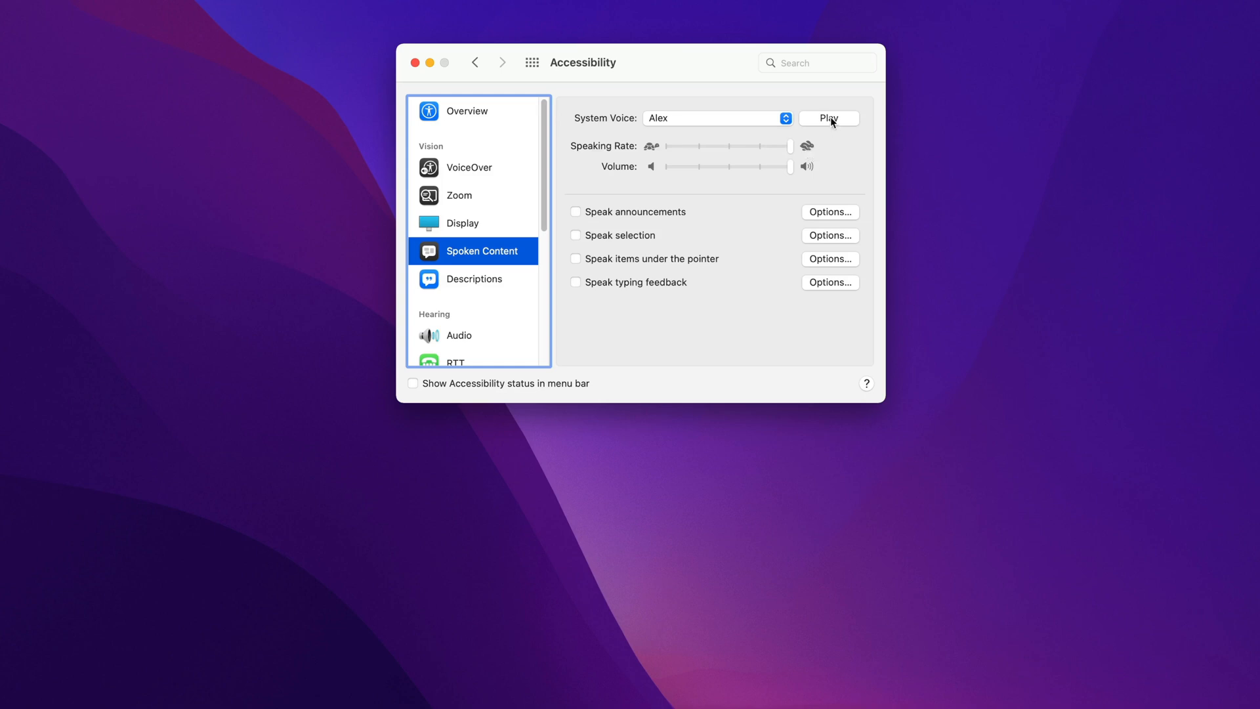
{"action": "left_click", "coordinate": [828, 118]}
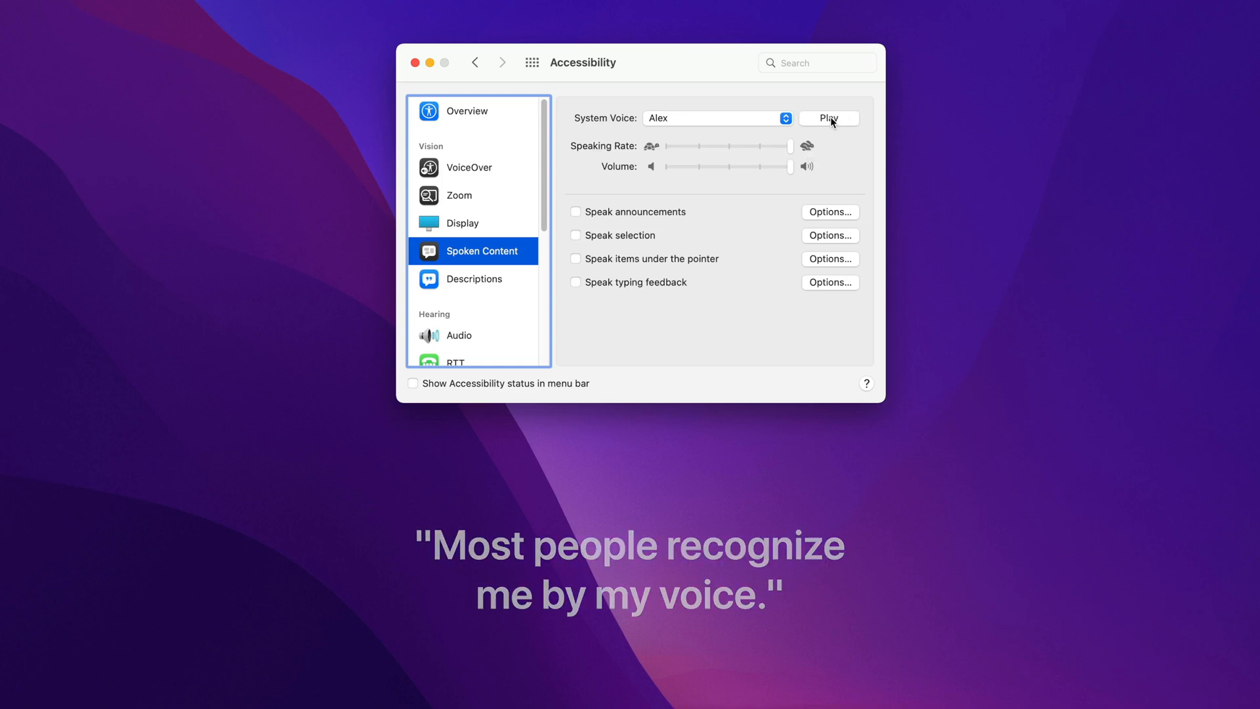
Preview the Bad News voice, then set Bubbles as the system voice and preview it
{"action": "left_click", "coordinate": [829, 118]}
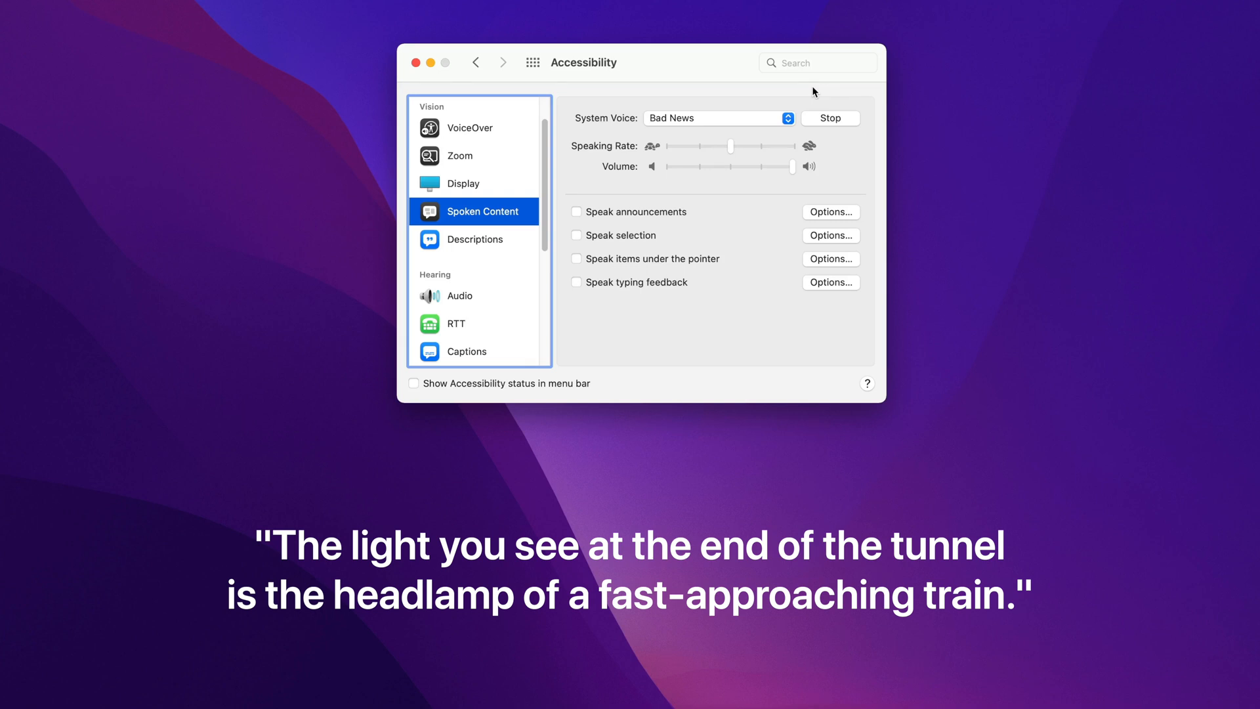
{"action": "left_click", "coordinate": [830, 118]}
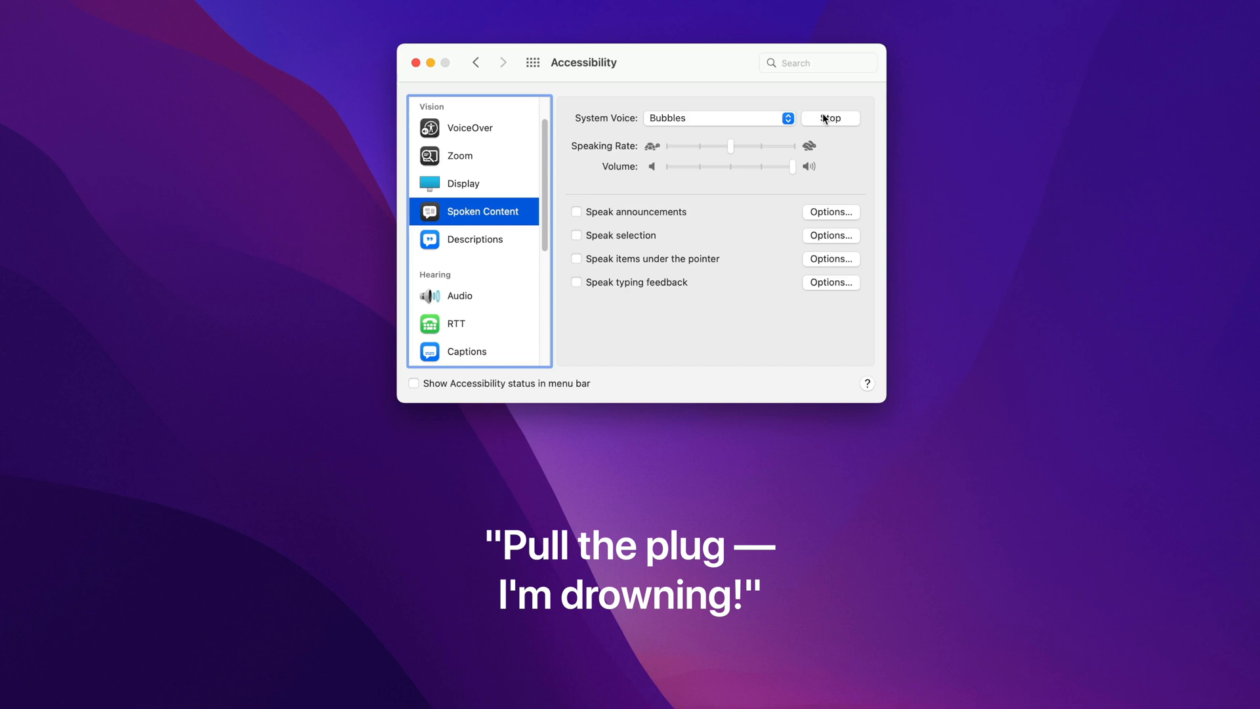
Pick Cellos as the system voice, then replace it with Deranged
{"action": "left_click", "coordinate": [830, 118]}
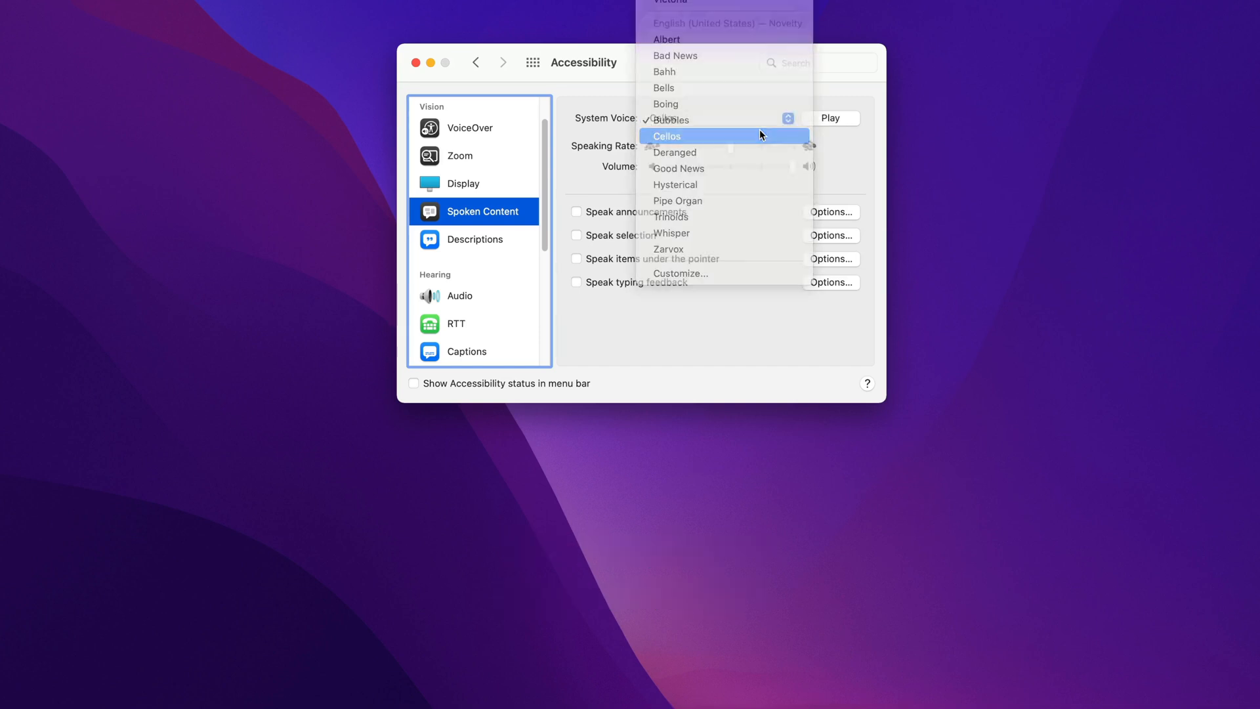
{"action": "left_click", "coordinate": [667, 135]}
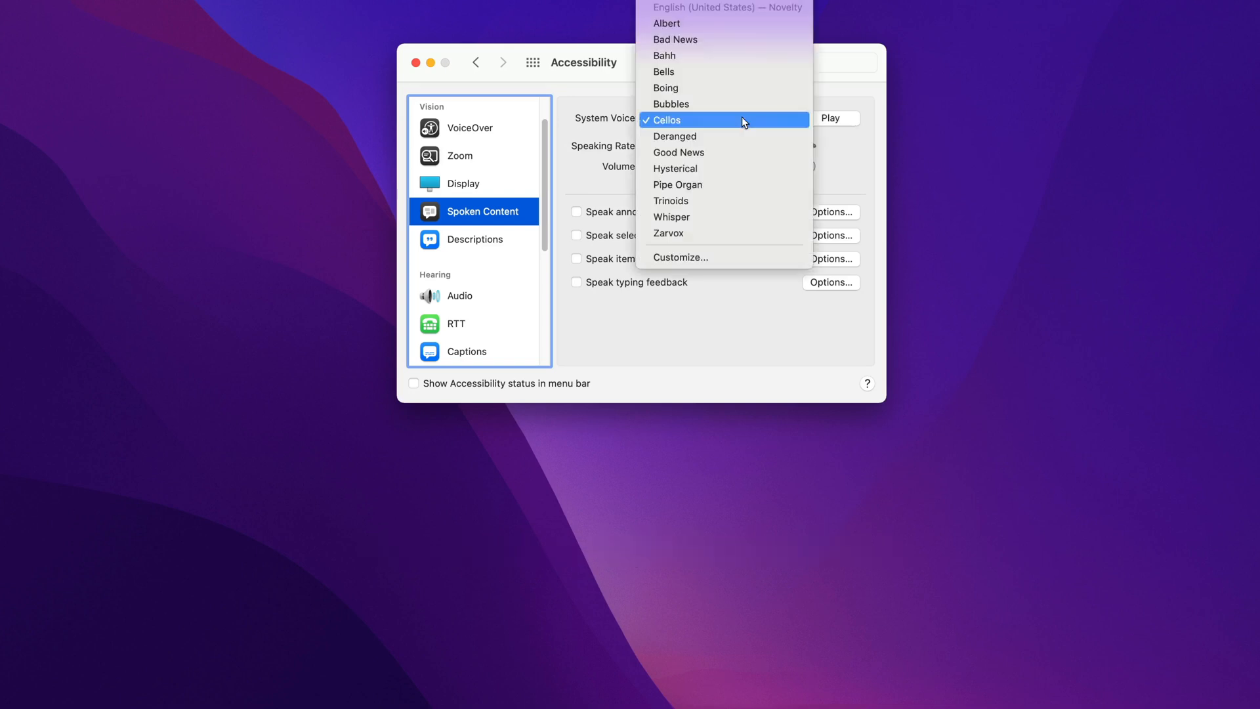
{"action": "left_click", "coordinate": [675, 136]}
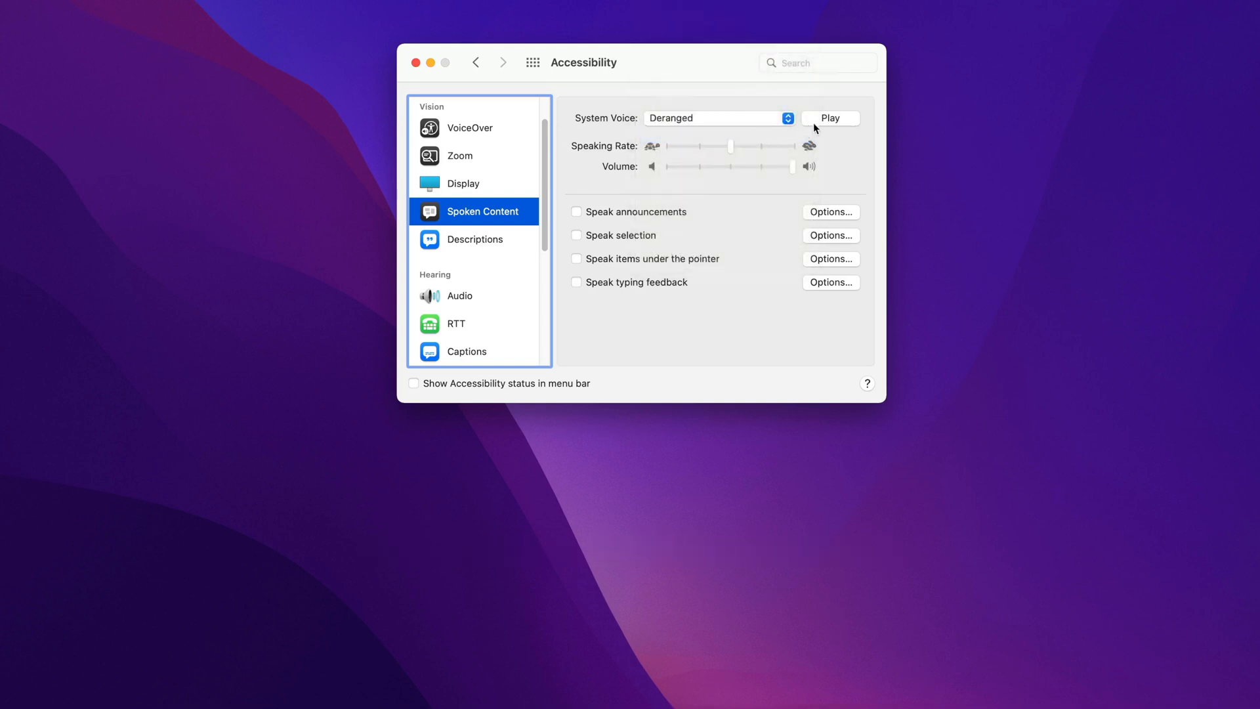
Preview Deranged, switch to Hysterical and preview it, then reopen the voice list
{"action": "left_click", "coordinate": [830, 117]}
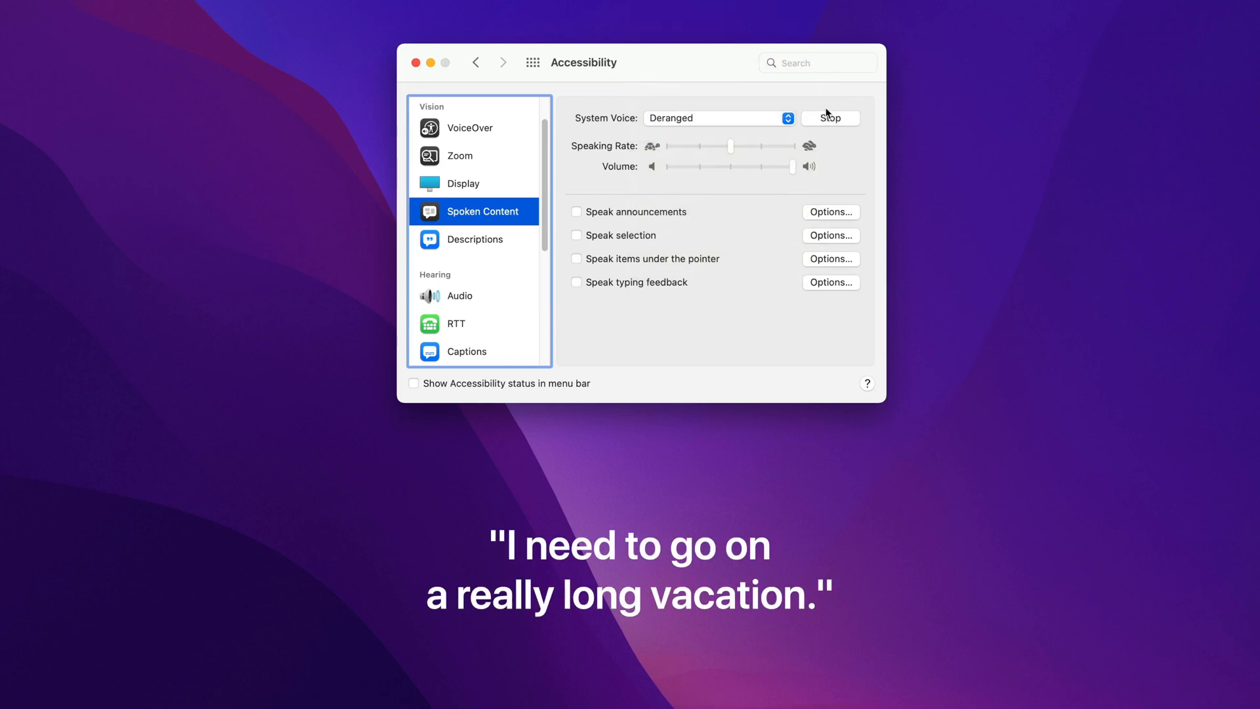
{"action": "left_click", "coordinate": [830, 118]}
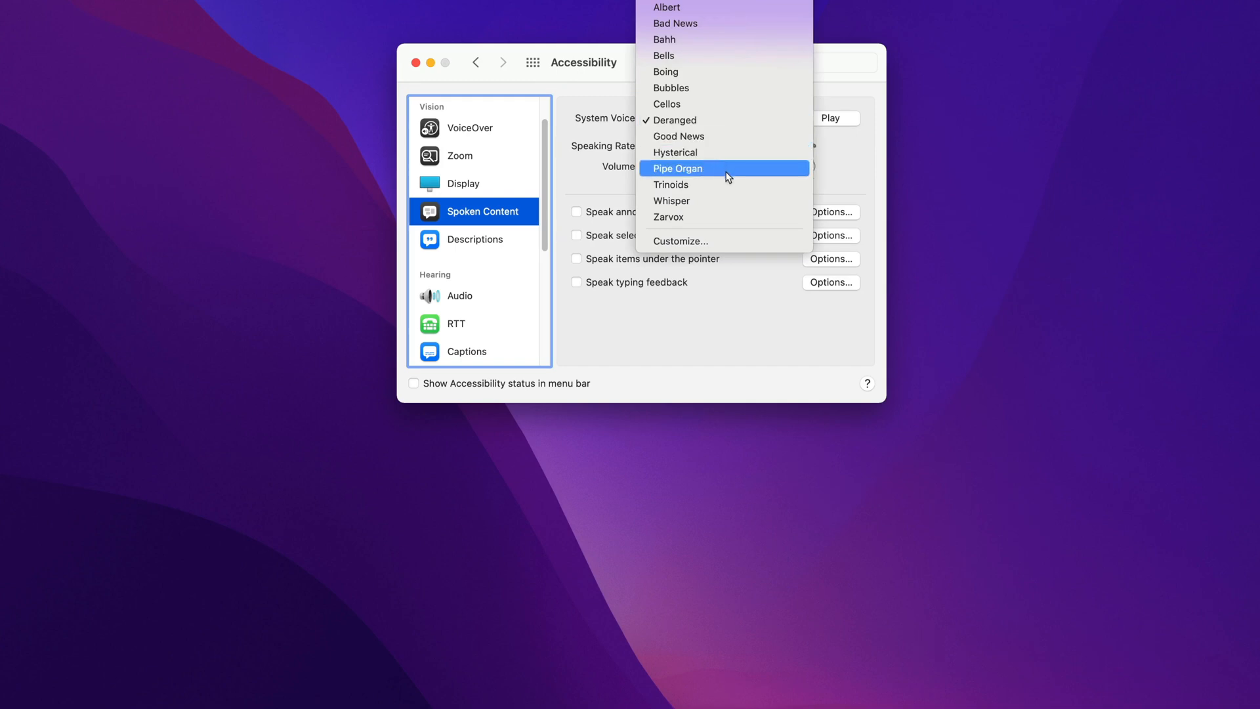
{"action": "left_click", "coordinate": [676, 151]}
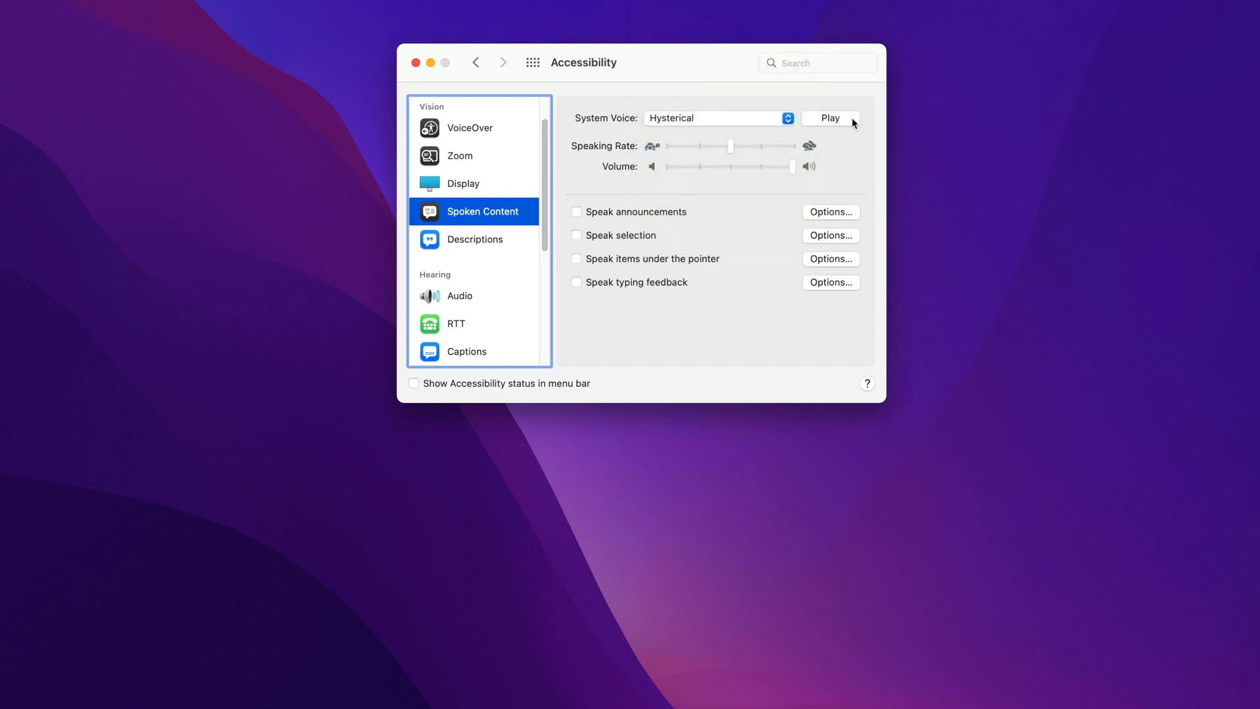
{"action": "left_click", "coordinate": [830, 118]}
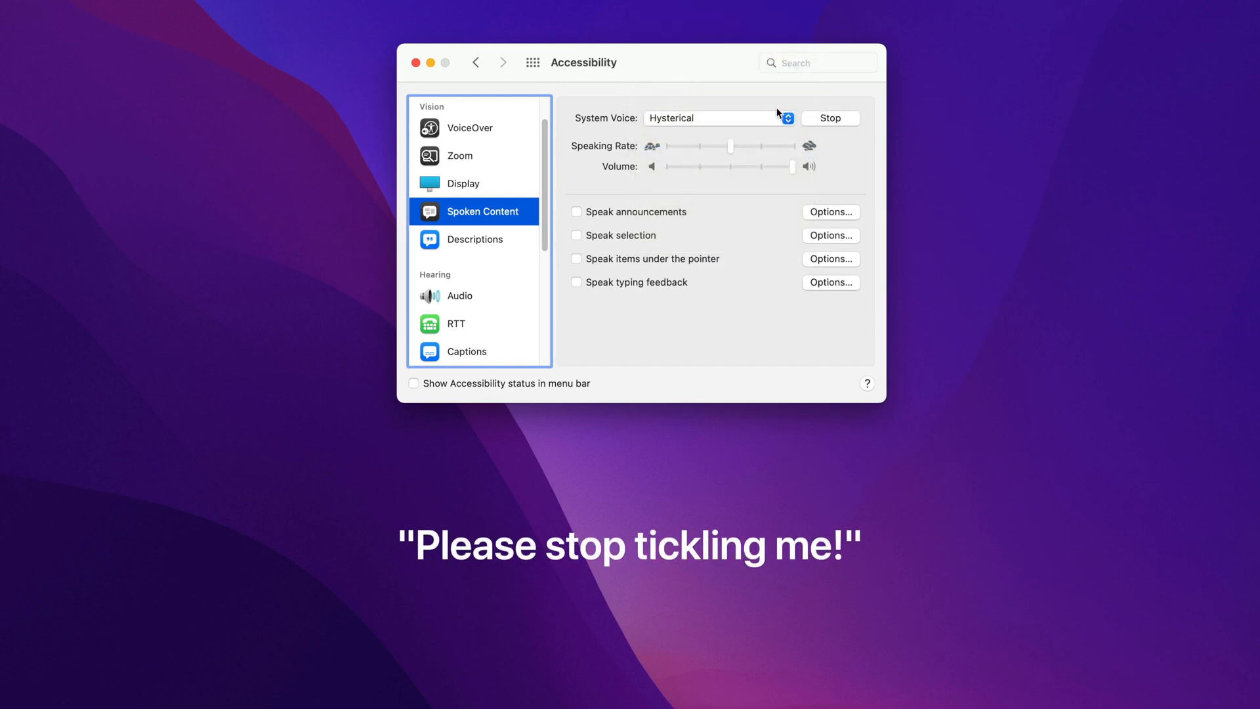
{"action": "left_click", "coordinate": [830, 118]}
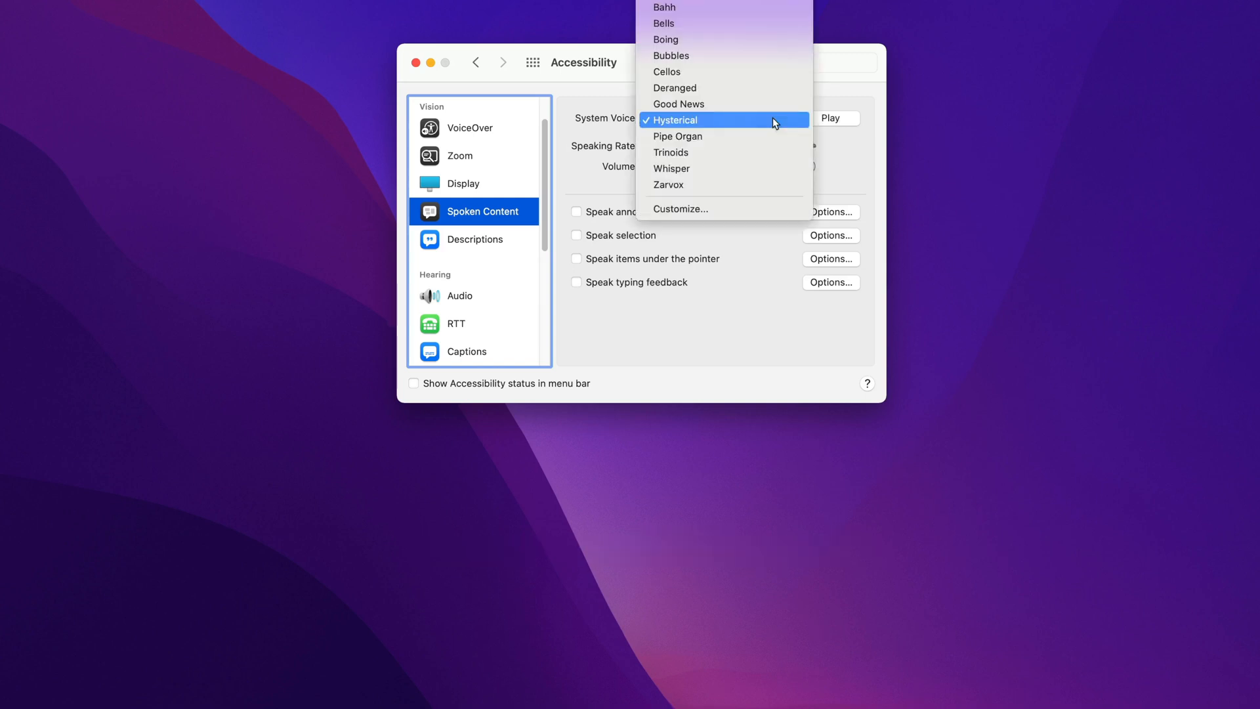
Replace Hysterical with Whisper as the system voice and play its sample
{"action": "left_click", "coordinate": [671, 168]}
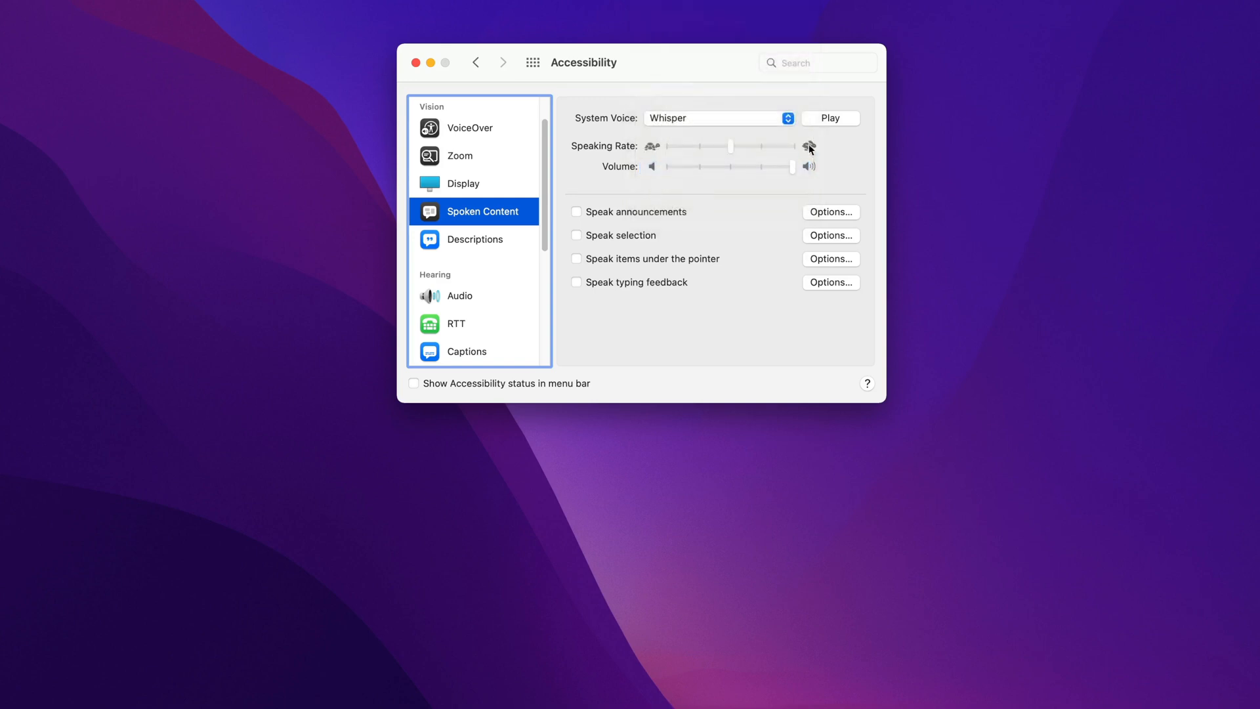
{"action": "left_click", "coordinate": [830, 118]}
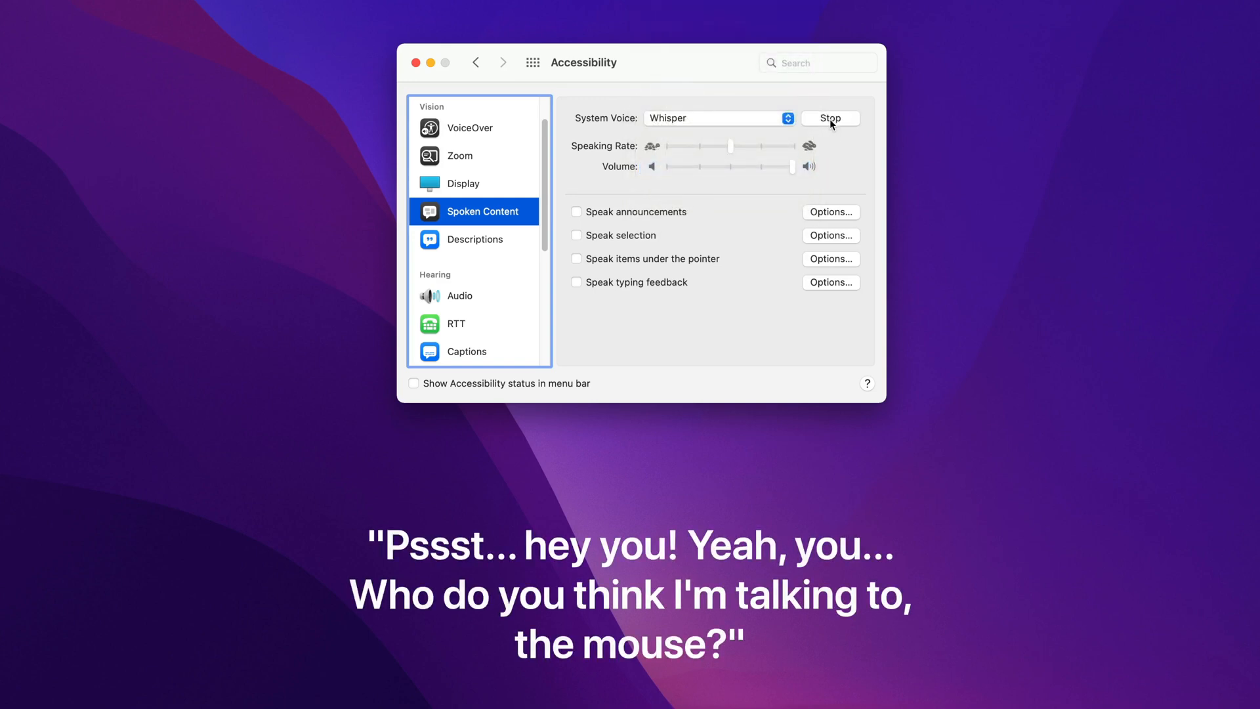
{"action": "mouse_move", "coordinate": [826, 97]}
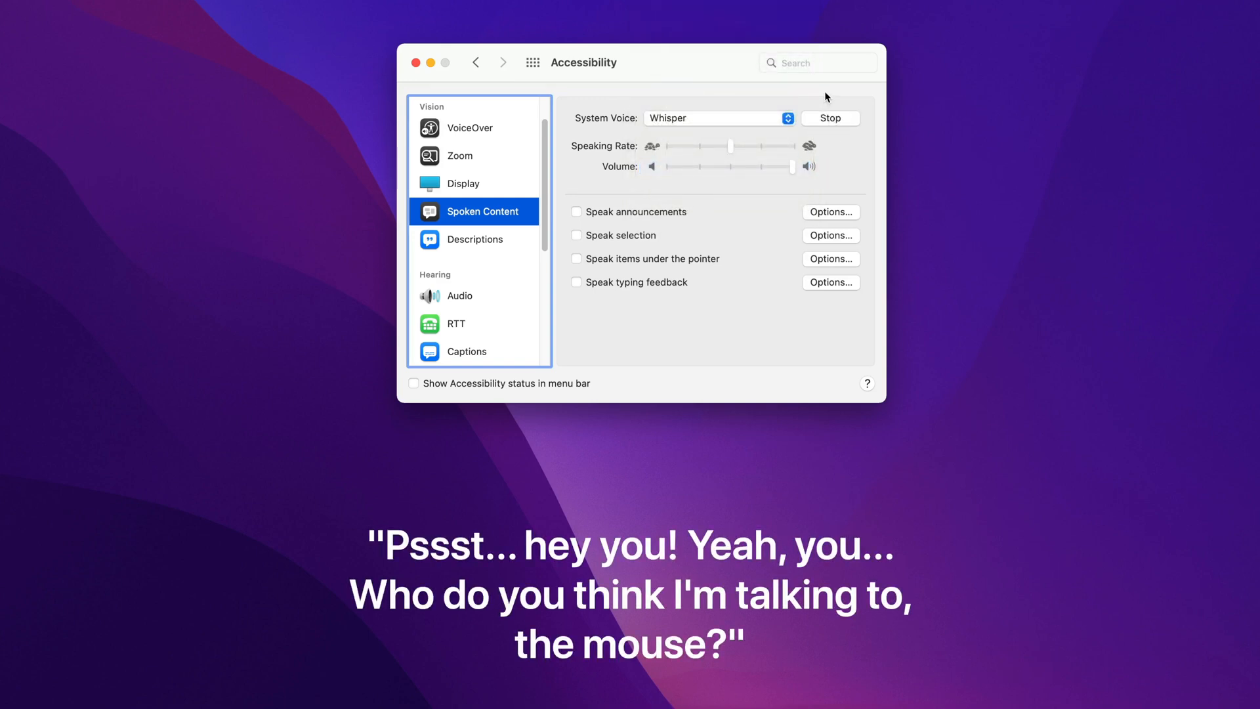